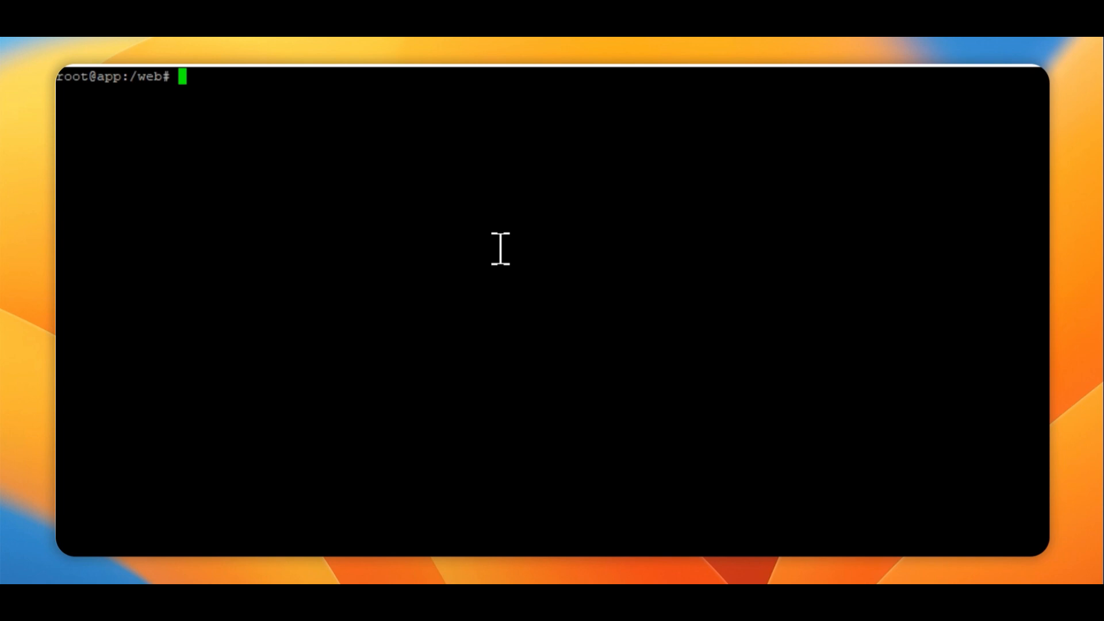
Run df to reveal the root filesystem at 93% full
text(df)
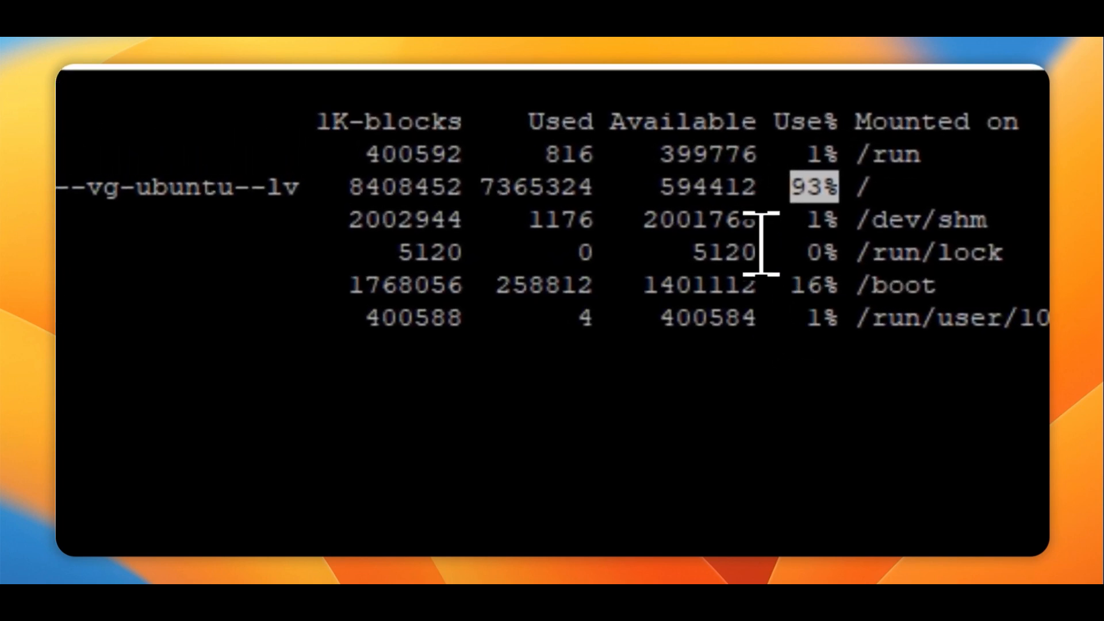
mouse_move(471, 205)
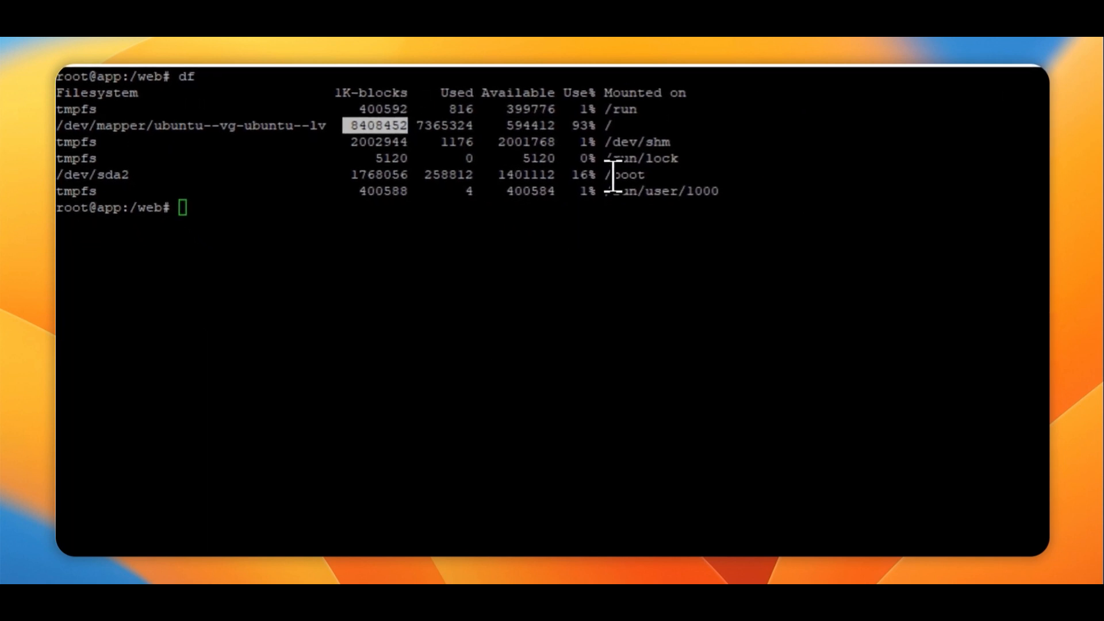
mouse_move(372, 549)
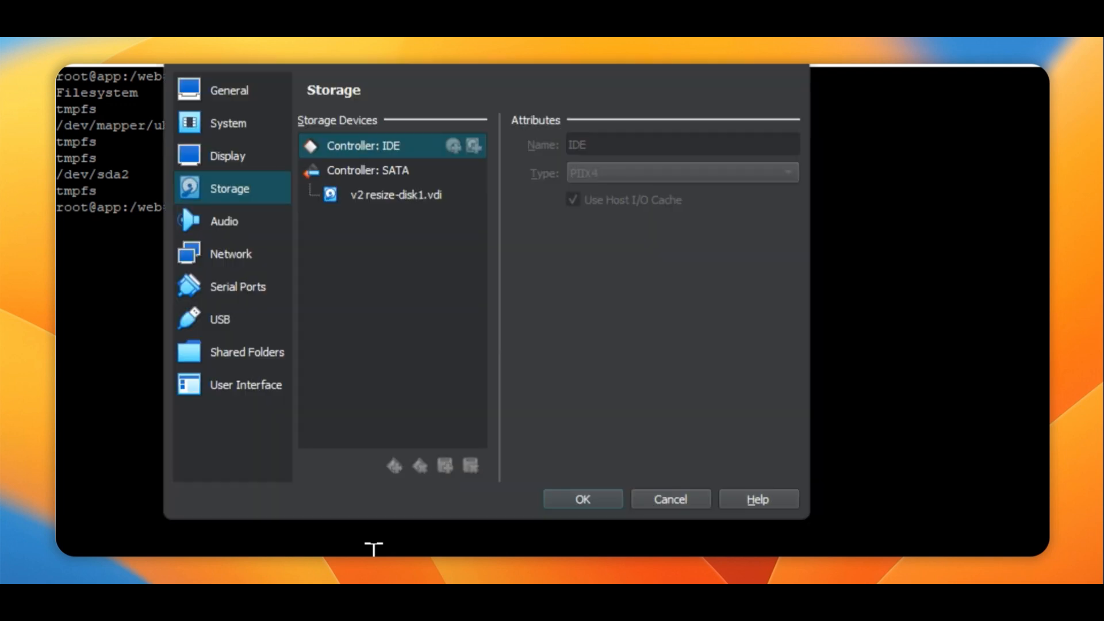
mouse_move(463, 548)
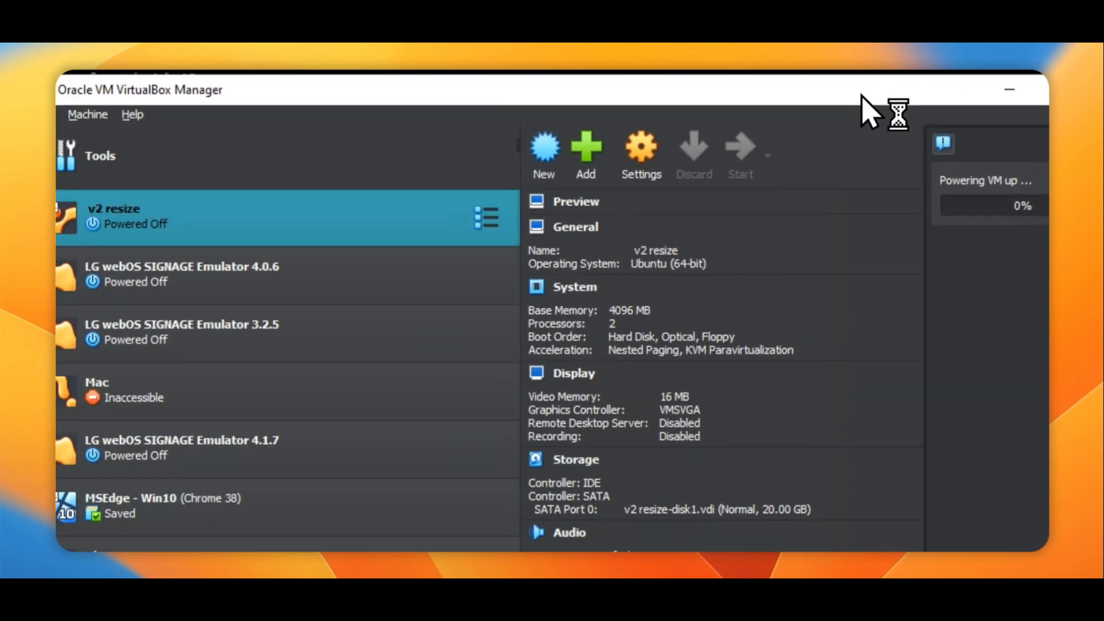
mouse_move(836, 84)
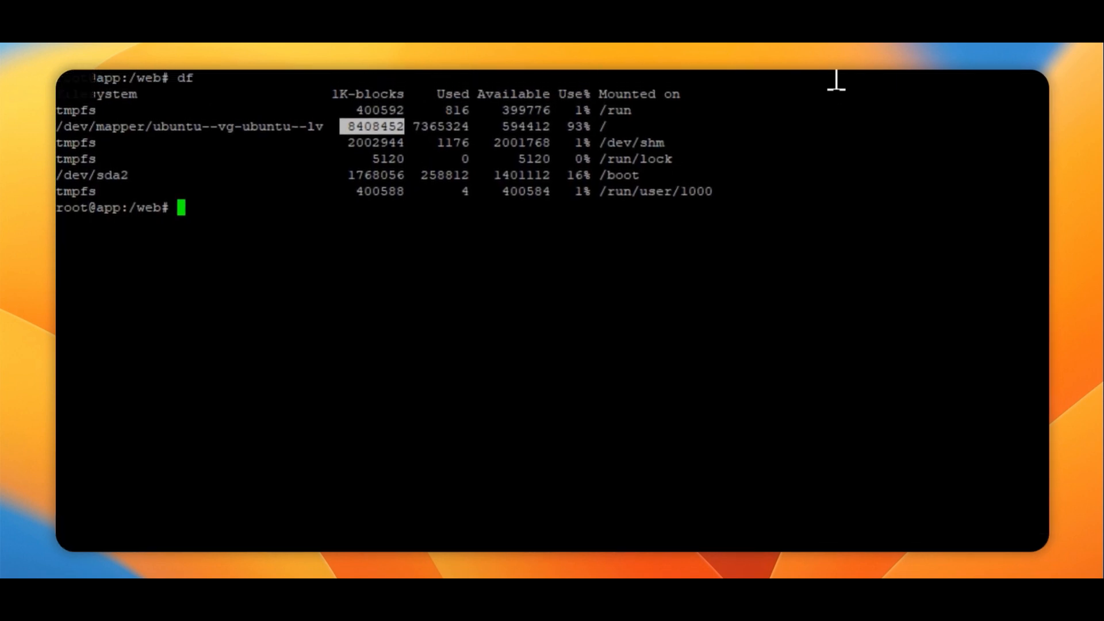
Grow partition 3 of /dev/sda with growpart, reaching 38268895 sectors
text(growpart /dev/sda 3)
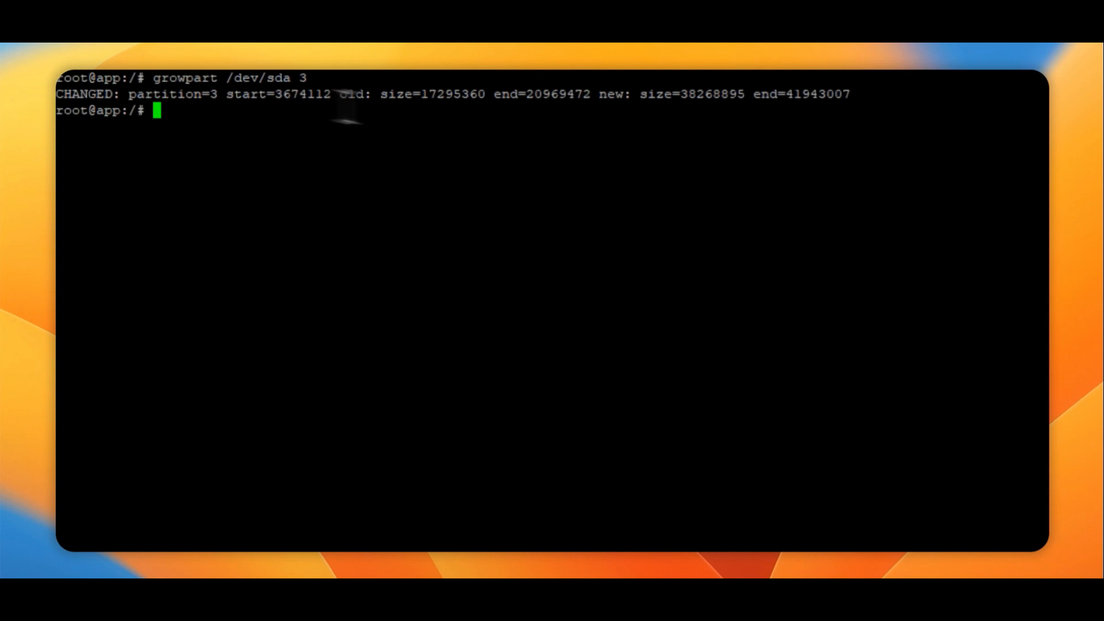
mouse_move(532, 101)
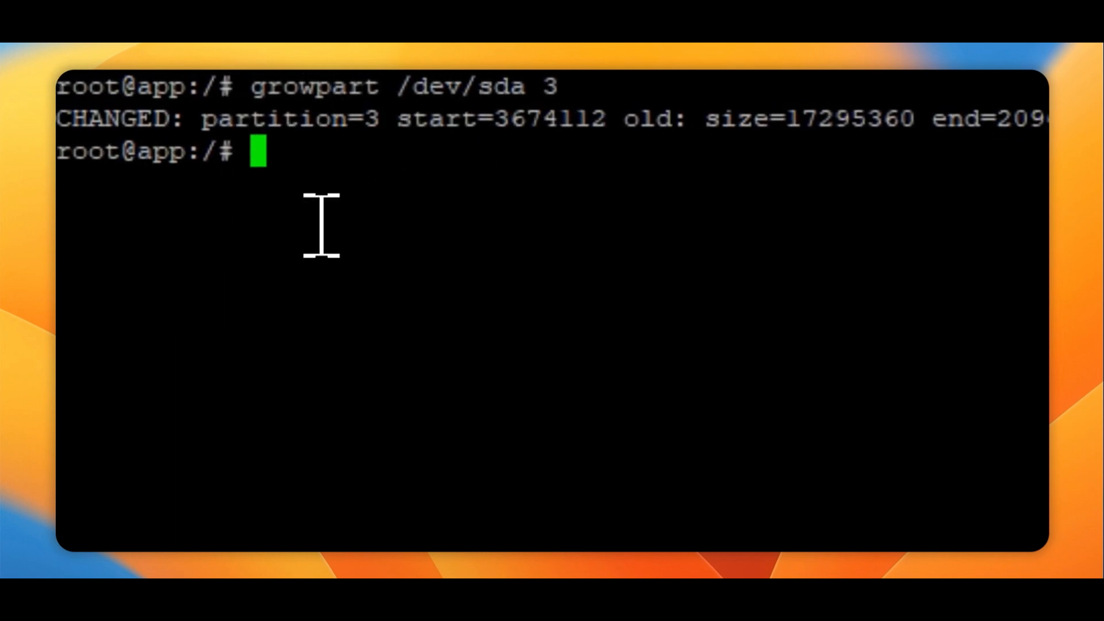
Inspect ubuntu-vg with vgdisplay (10 GiB free of <18.25 GiB) and begin lvdisplay
text(vgdisplay)
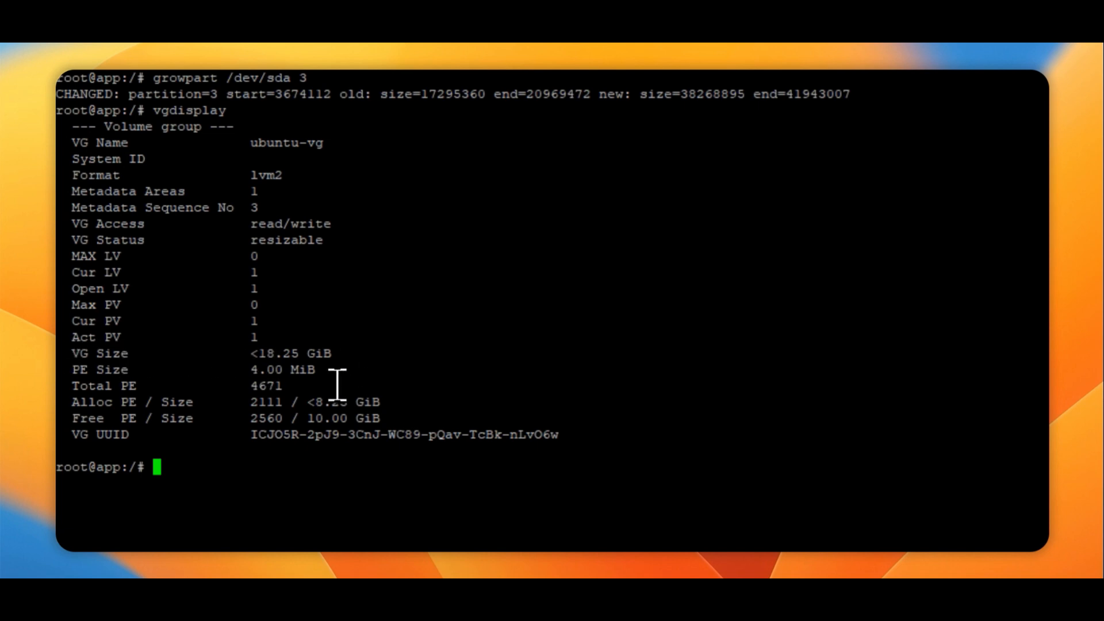
mouse_move(177, 485)
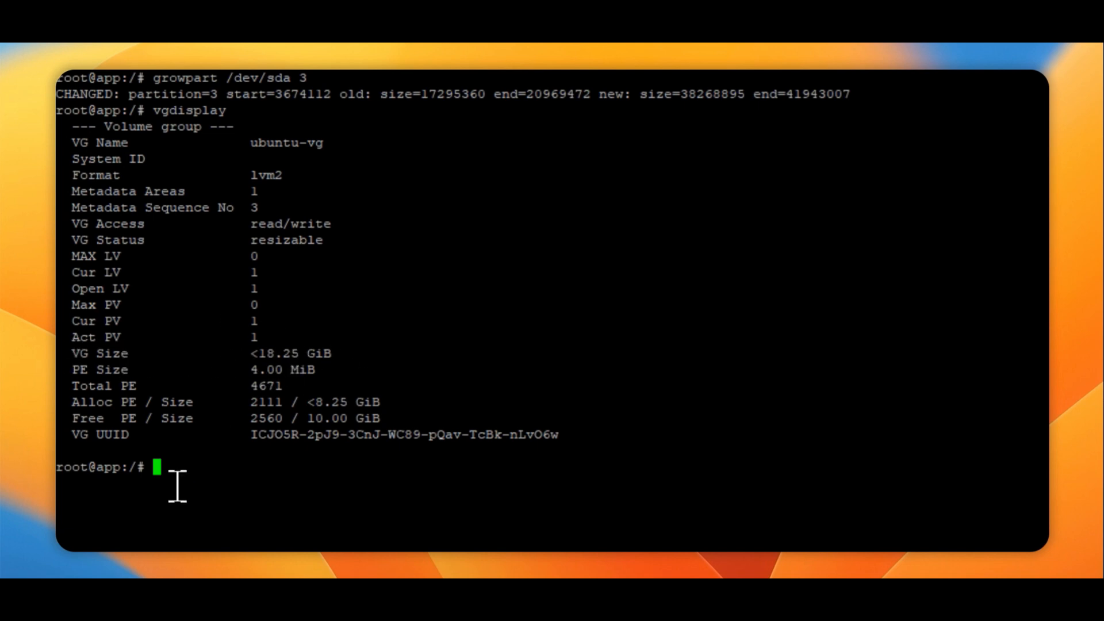
text(lvdisplay)
text(pvresize /dev/sda3)
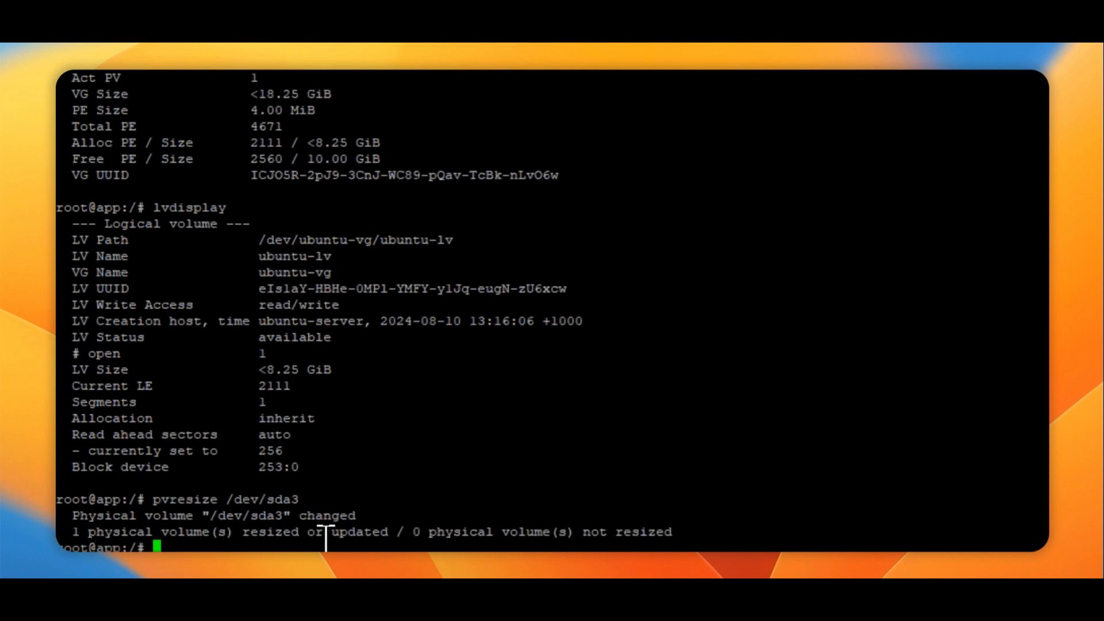
mouse_move(140, 541)
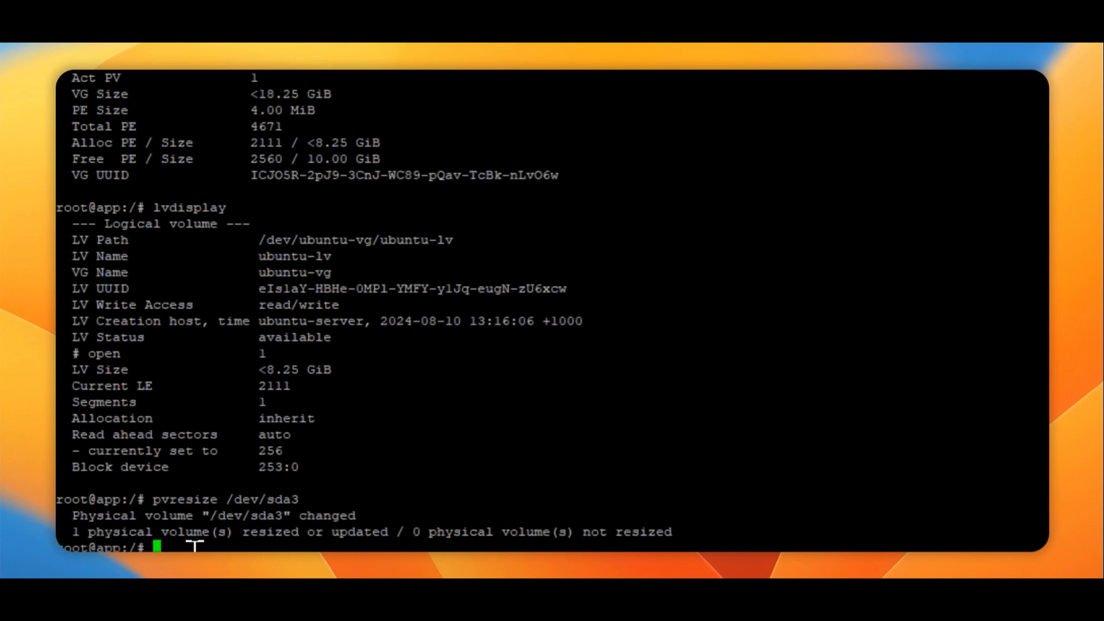
mouse_move(189, 206)
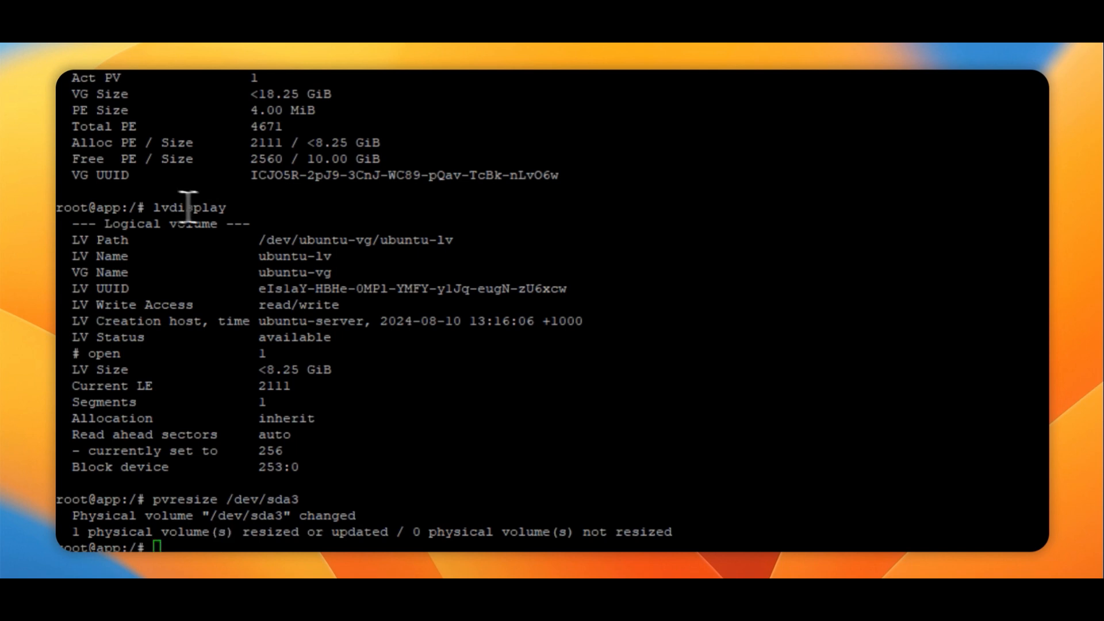
mouse_move(275, 303)
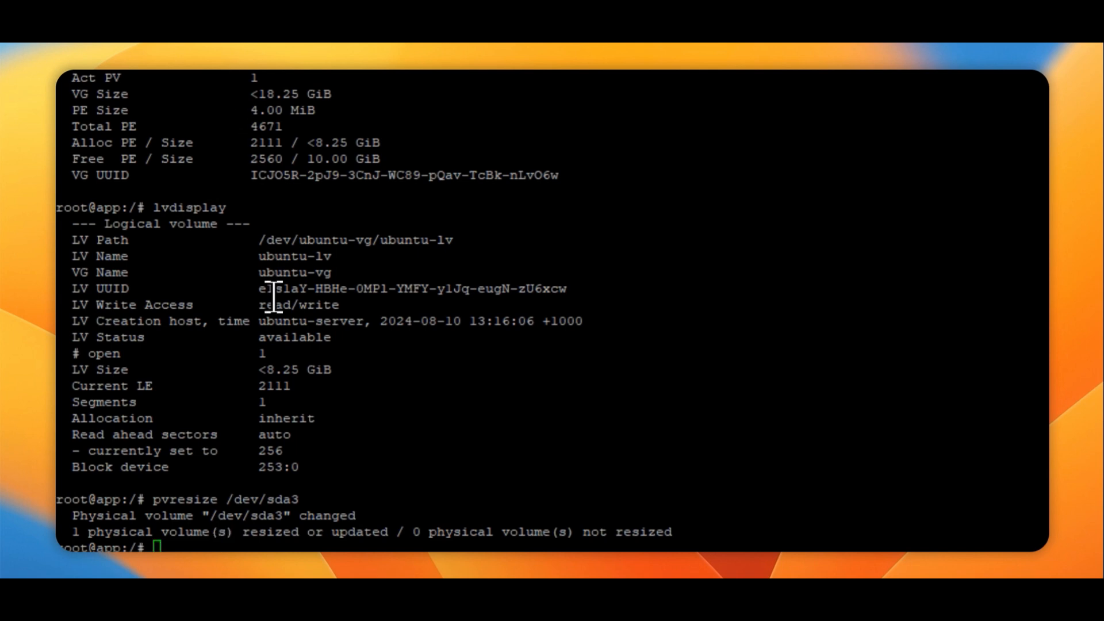
Extend ubuntu-lv by +100%FREE, growing it from <8.25 GiB to <18.25 GiB
text(lvextend -l +100%FREE /dev/mapper/ubuntu--vg-ubuntu--lv)
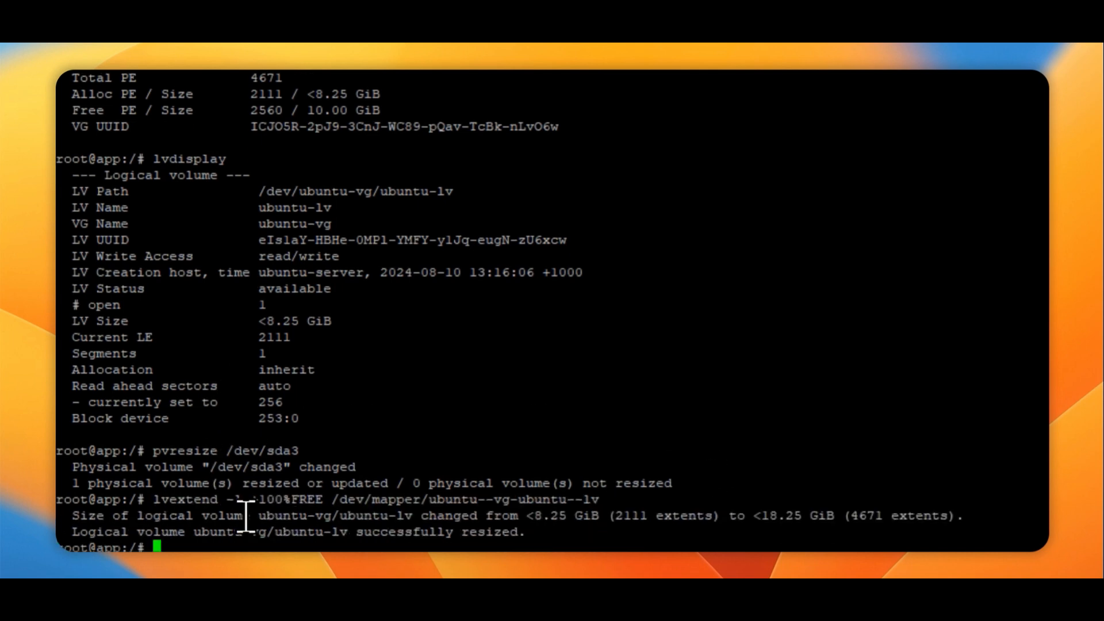
mouse_move(538, 526)
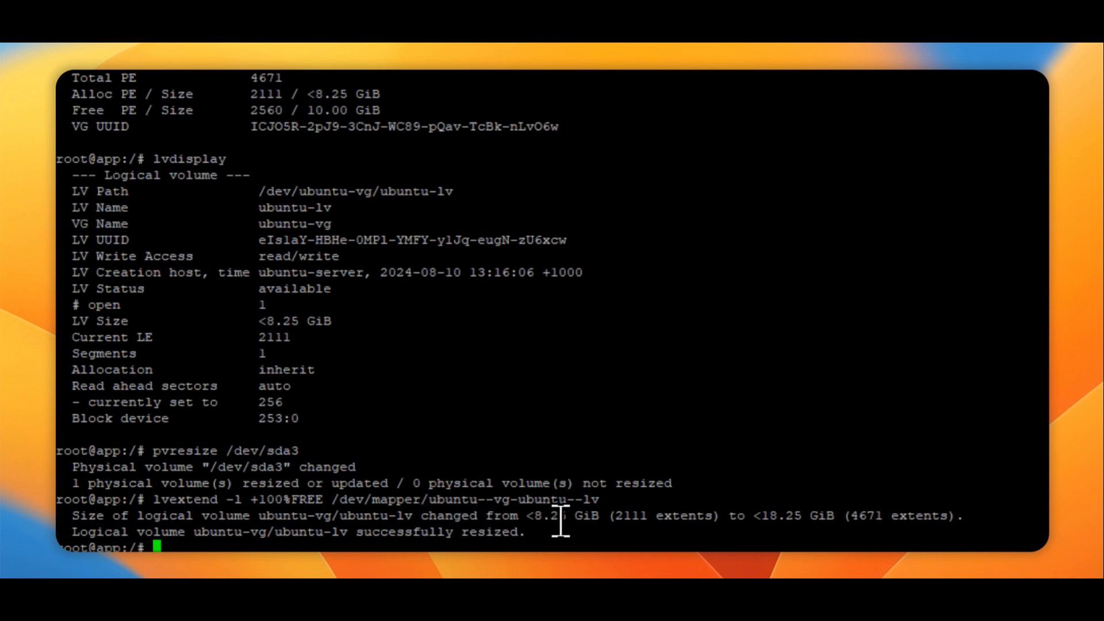
mouse_move(849, 513)
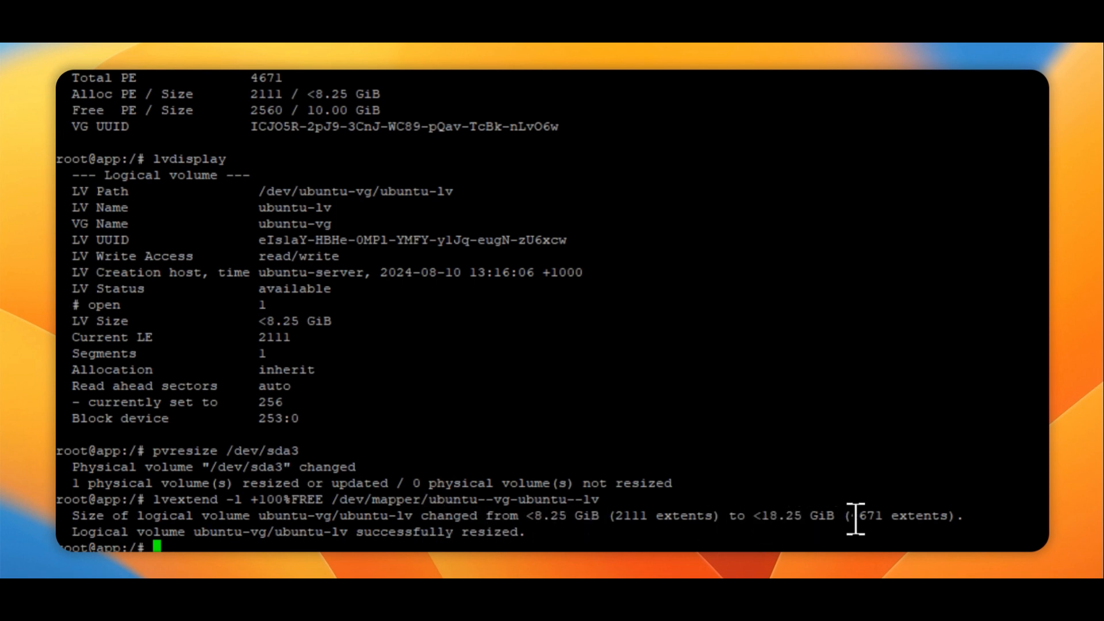
mouse_move(412, 531)
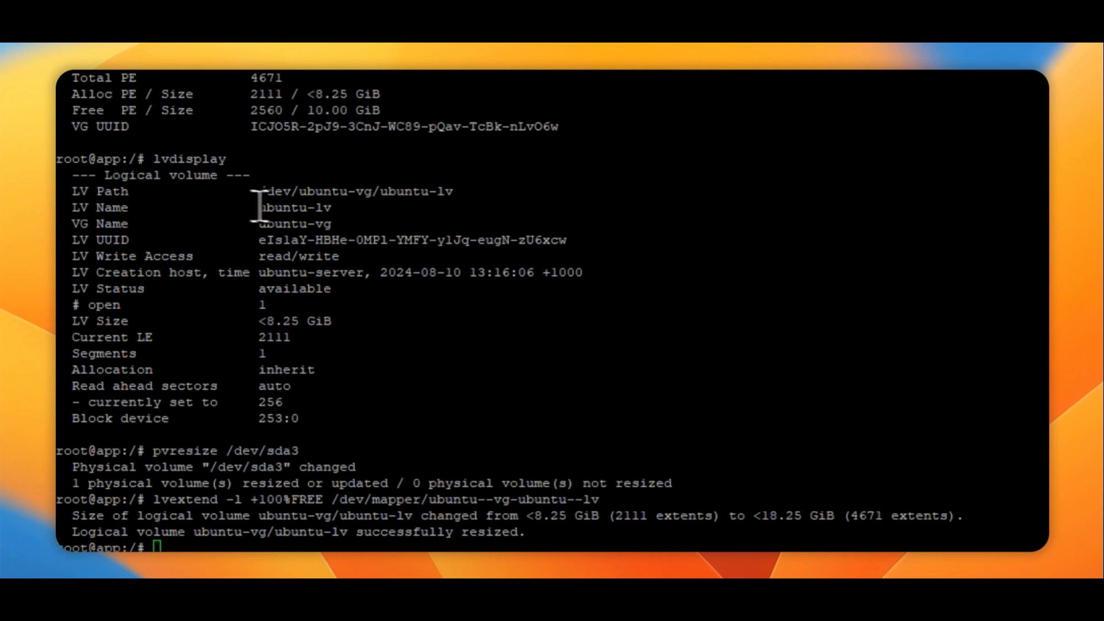
mouse_move(377, 408)
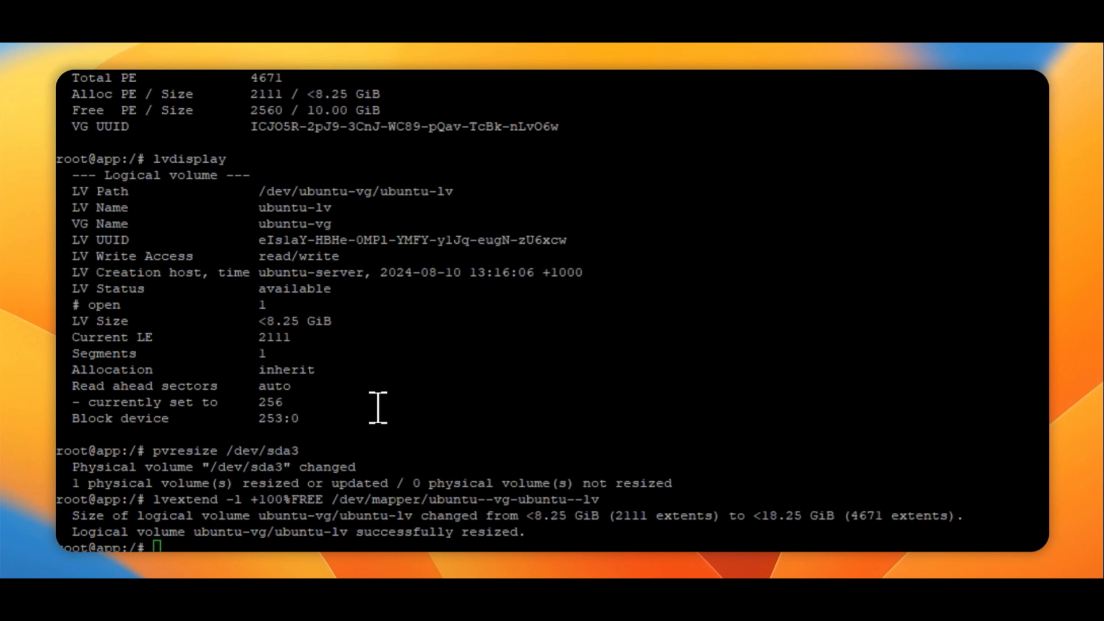
List block devices with lsblk, highlighting the 20G sda disk and 18.2G root volume
text(lsblk)
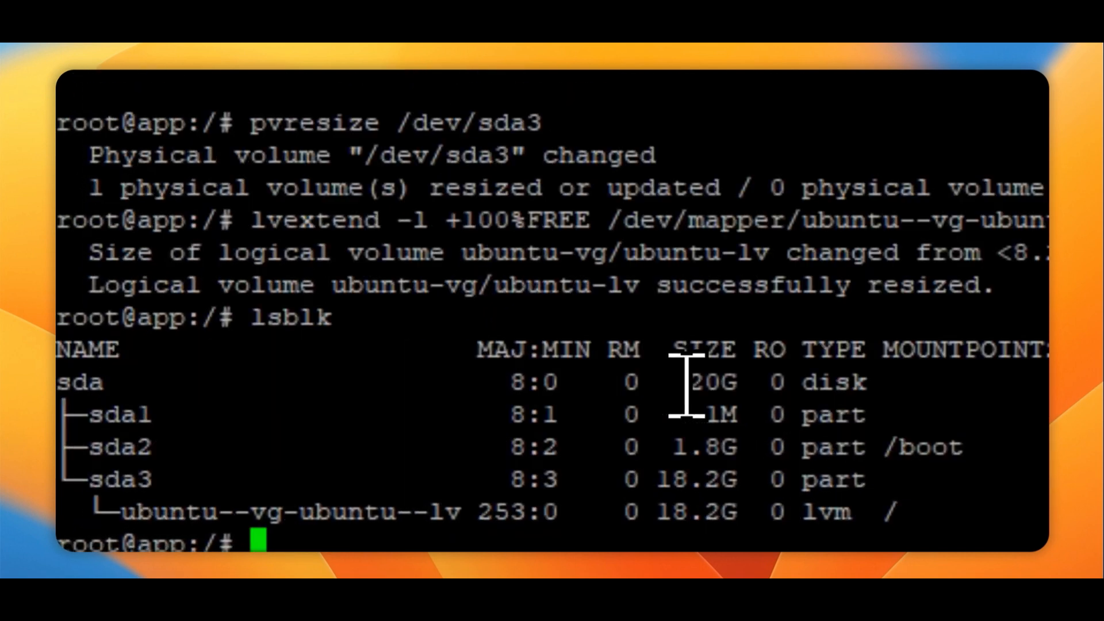
mouse_move(662, 418)
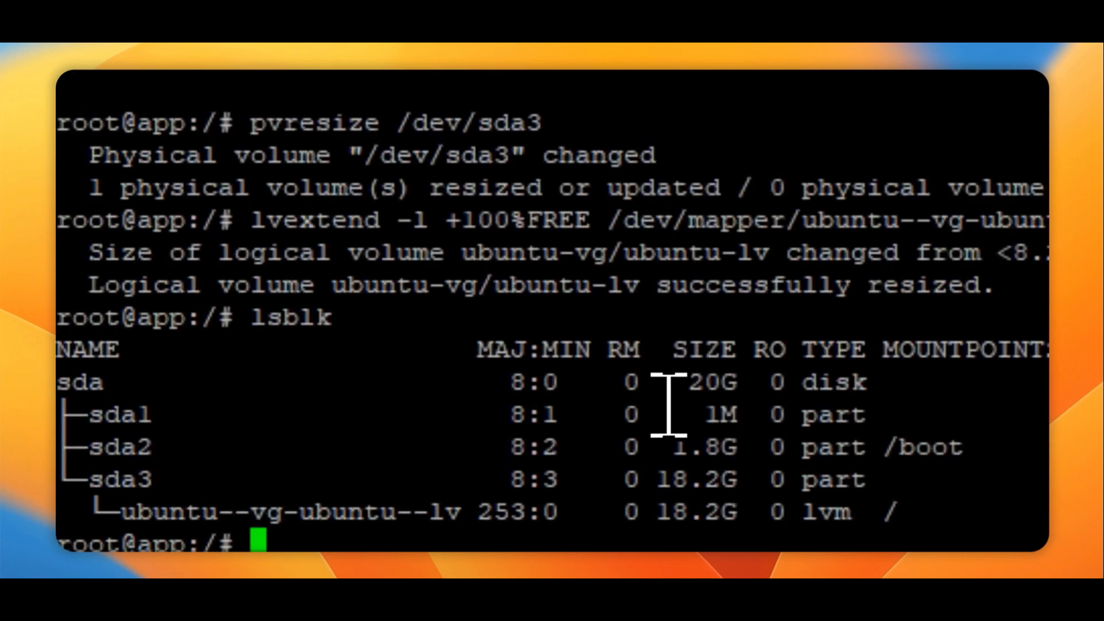
double_click(112, 479)
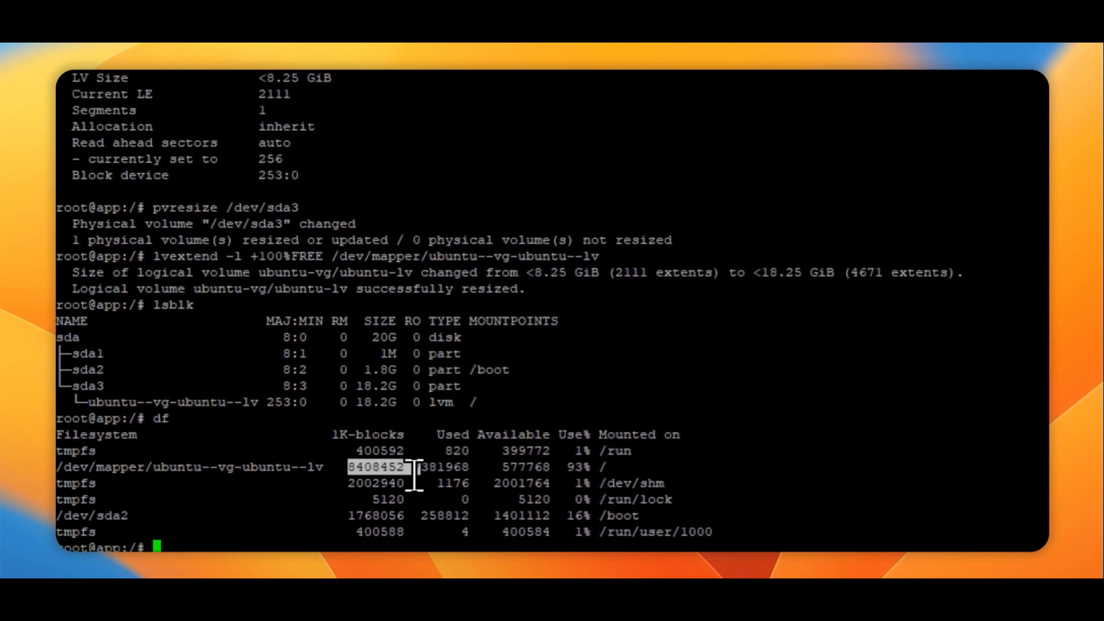
mouse_move(289, 239)
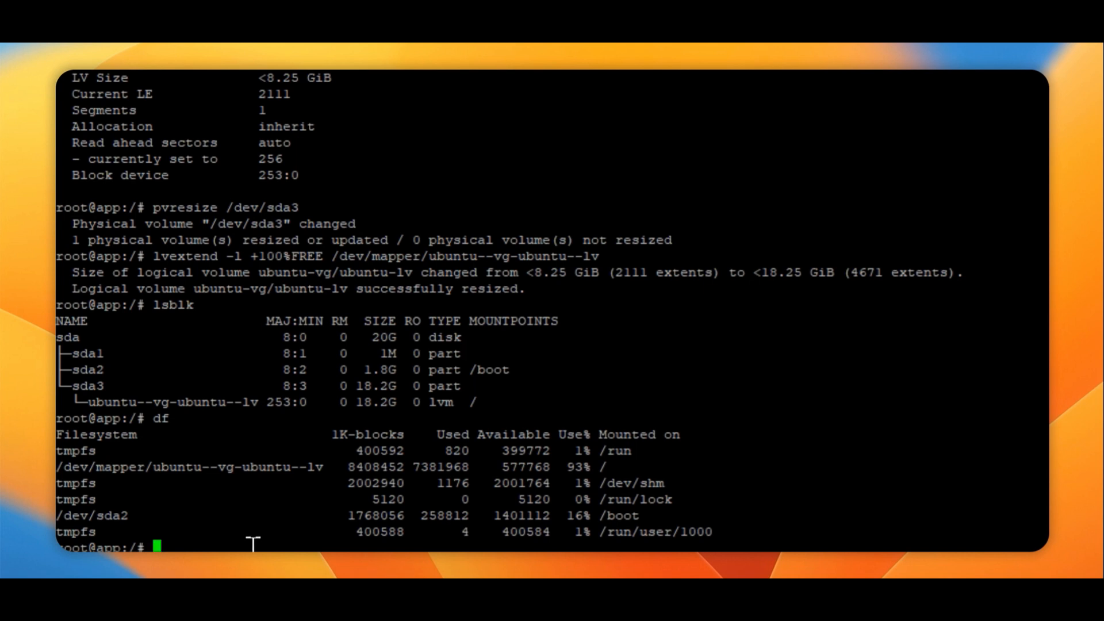
Resize the root filesystem with resize2fs so df reports 42% used
text(resize2fs /dev/mapper/ubuntu--vg-ubuntu--lv)
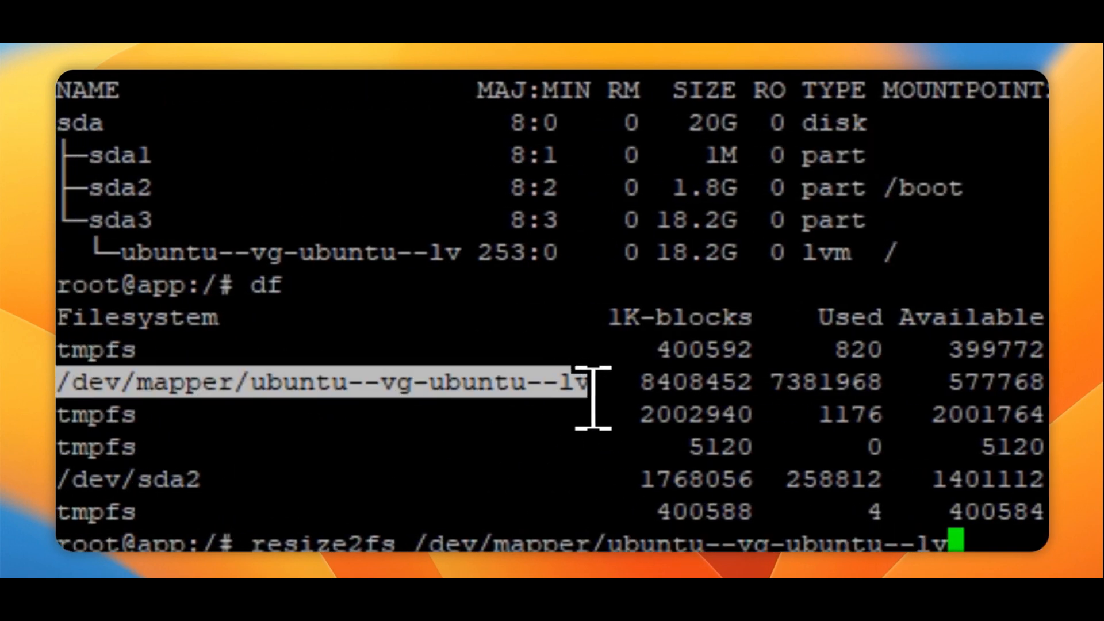
mouse_move(693, 535)
text(df)
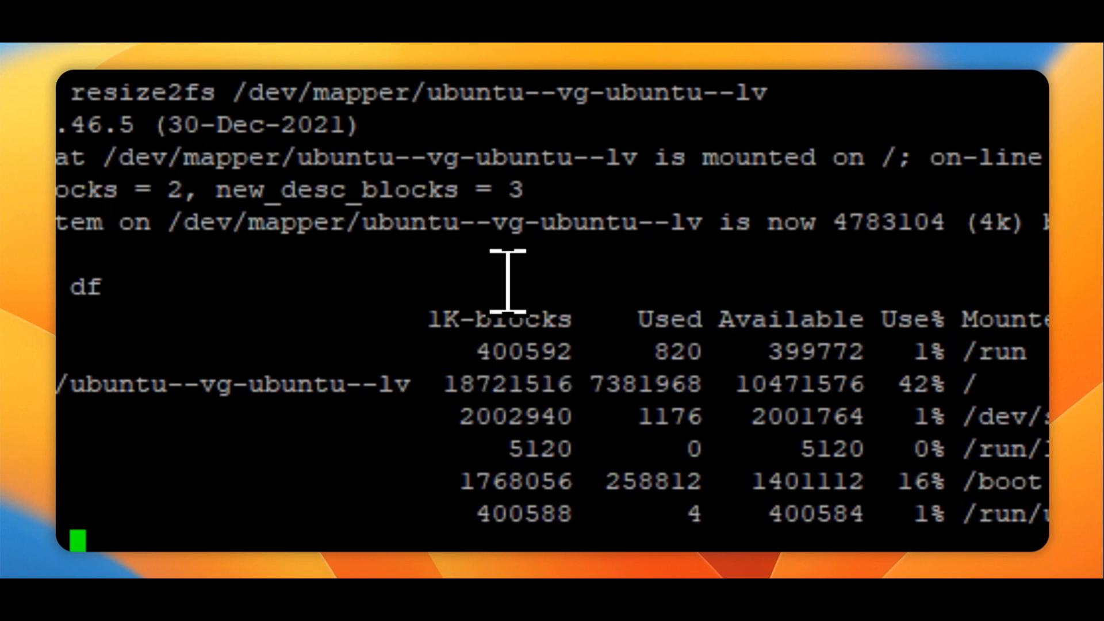
scroll(down, 3)
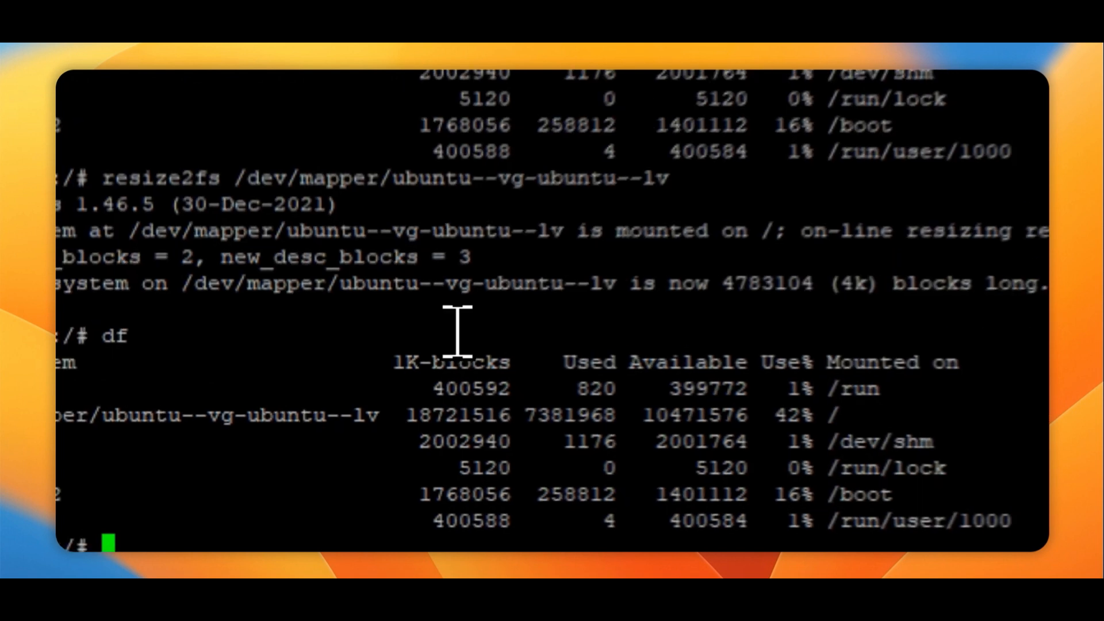